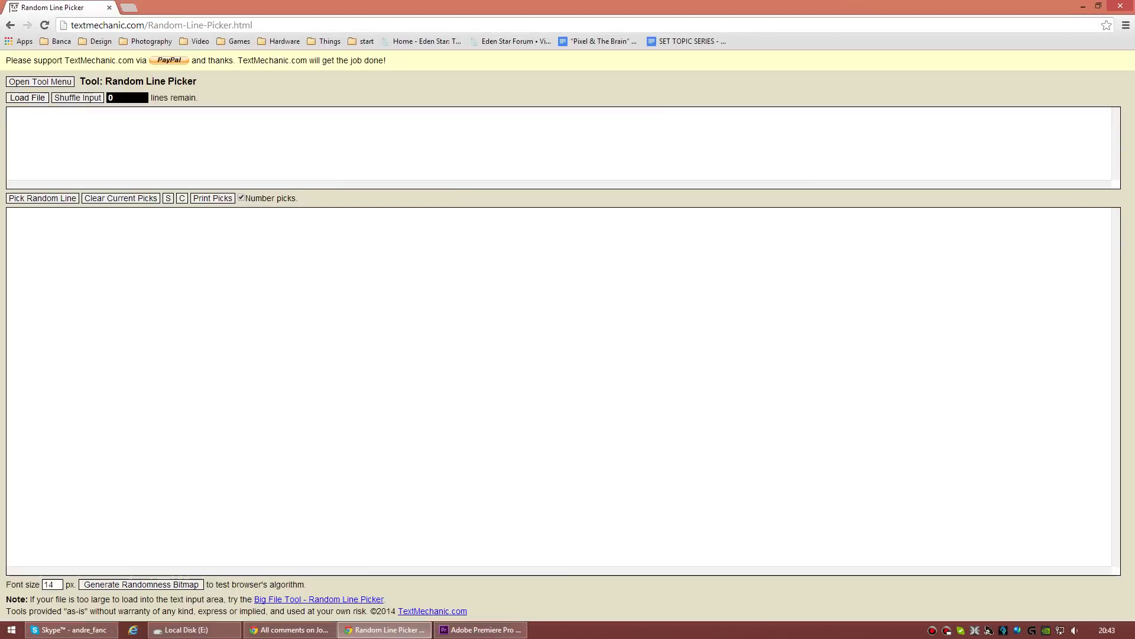
Switch from the empty Random Line Picker to the YouTube all-comments window.
left_click(290, 630)
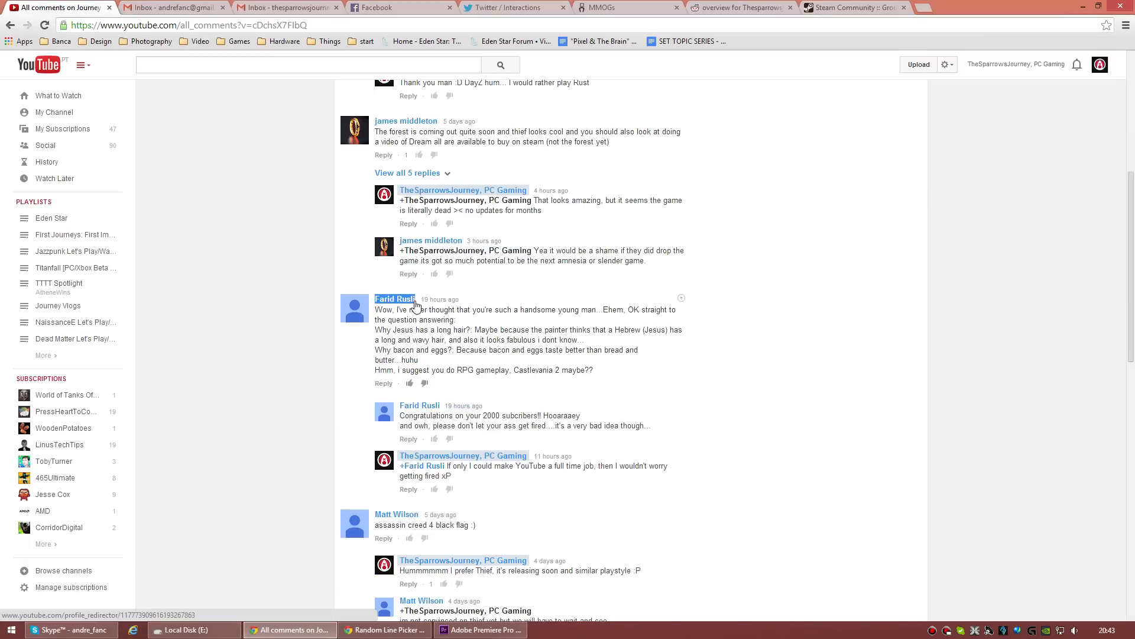
scroll("down", 3)
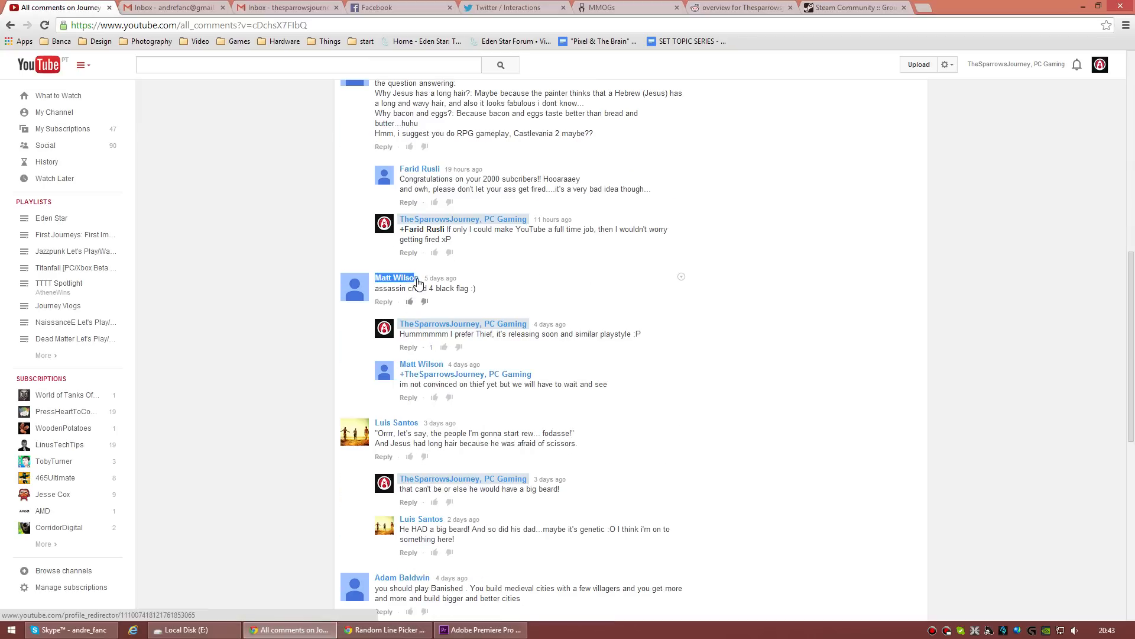
scroll("down", 3)
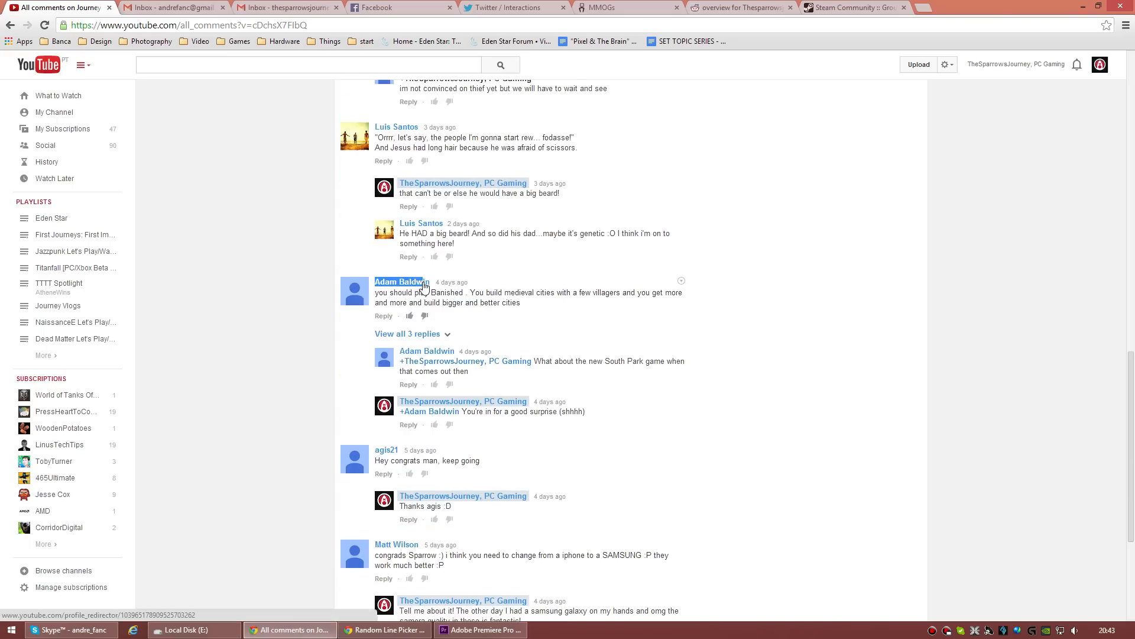
scroll("down", 3)
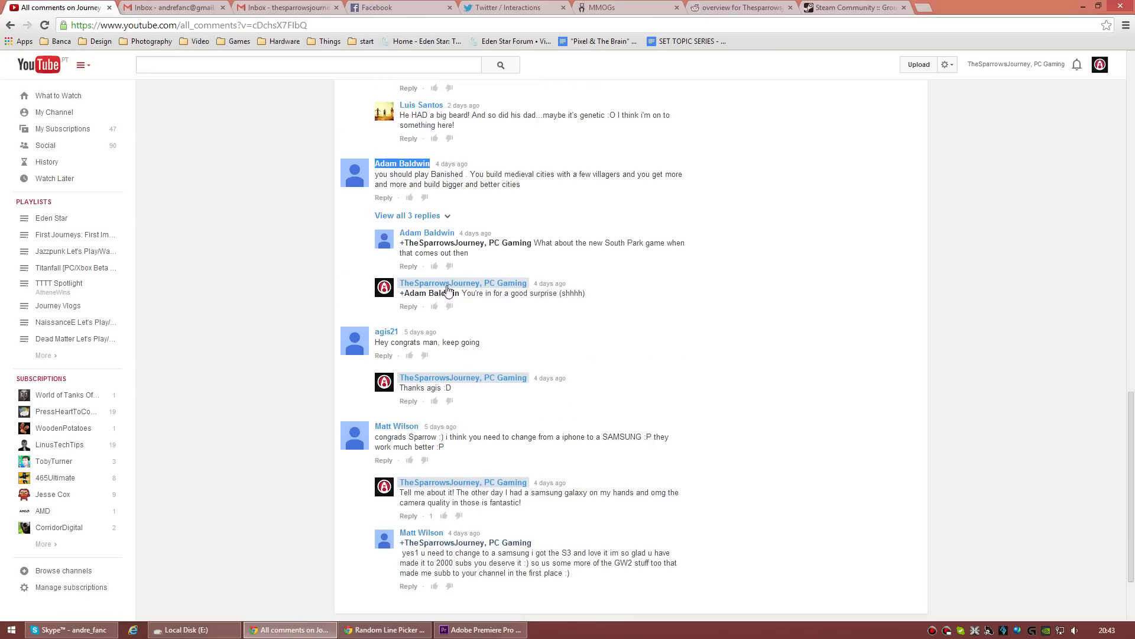
scroll("down", 3)
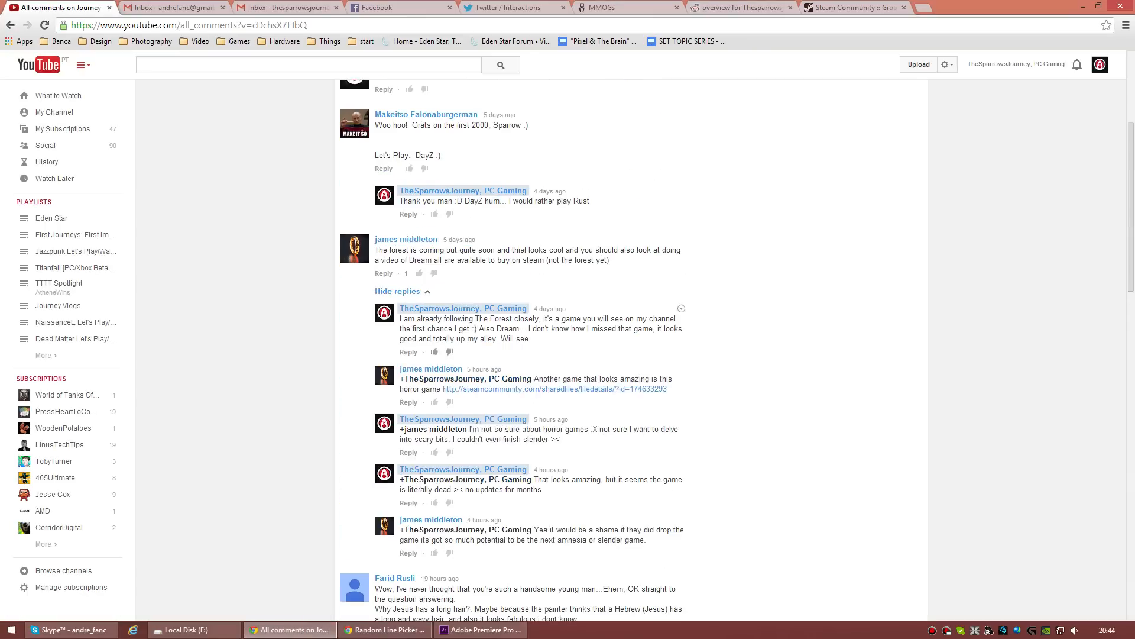
scroll("down", 3)
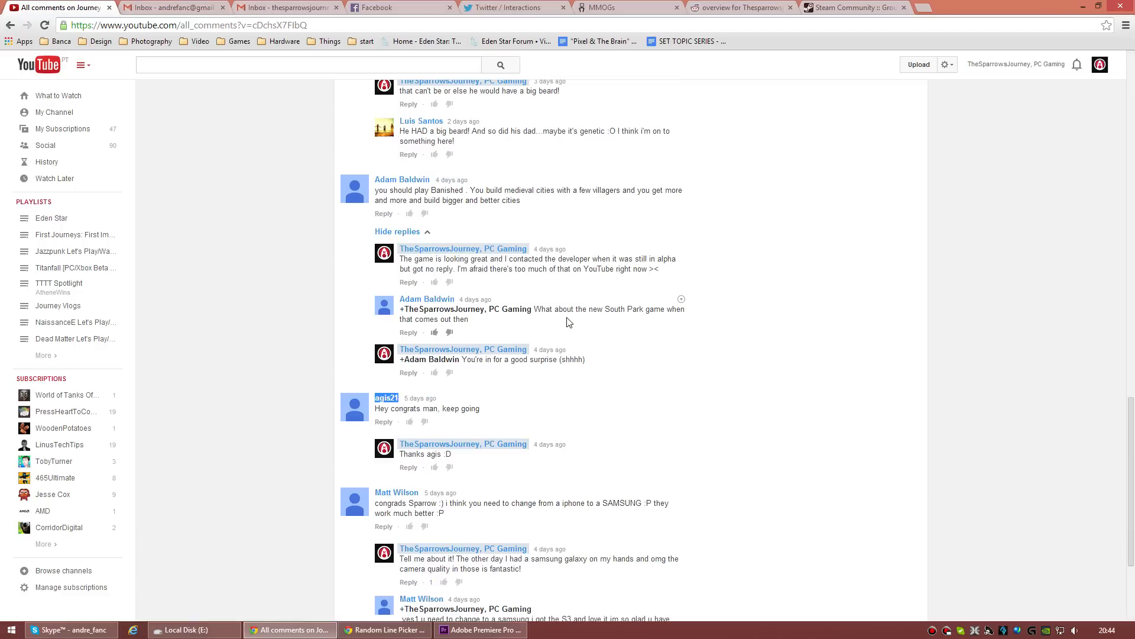
Return to the Random Line Picker and draw random winners from the pasted commenter names.
left_click(383, 629)
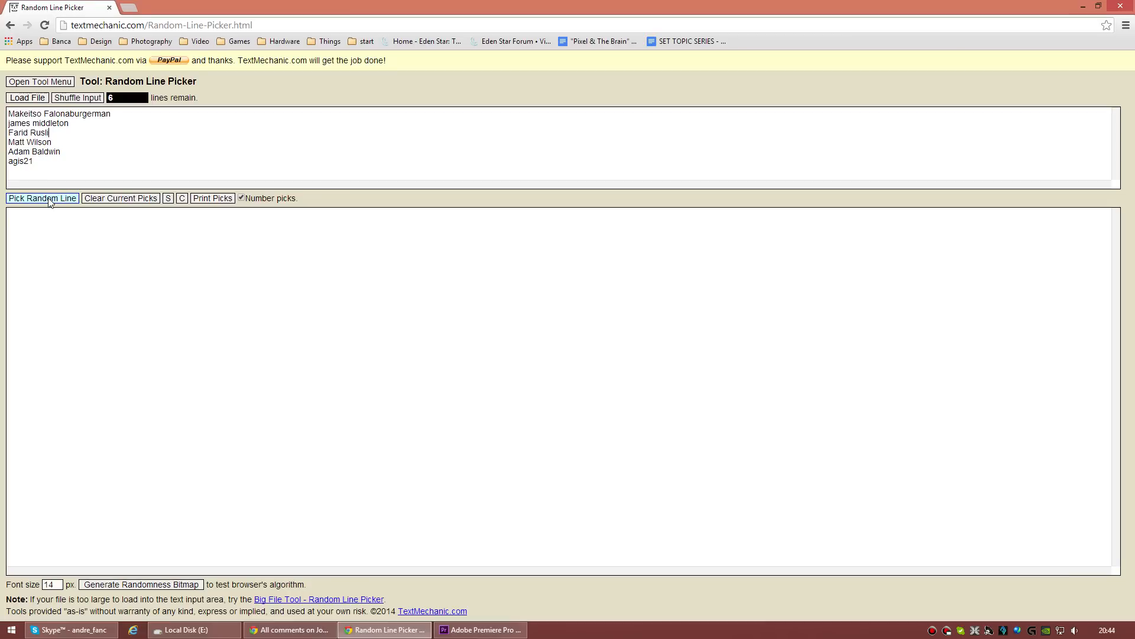
left_click(42, 197)
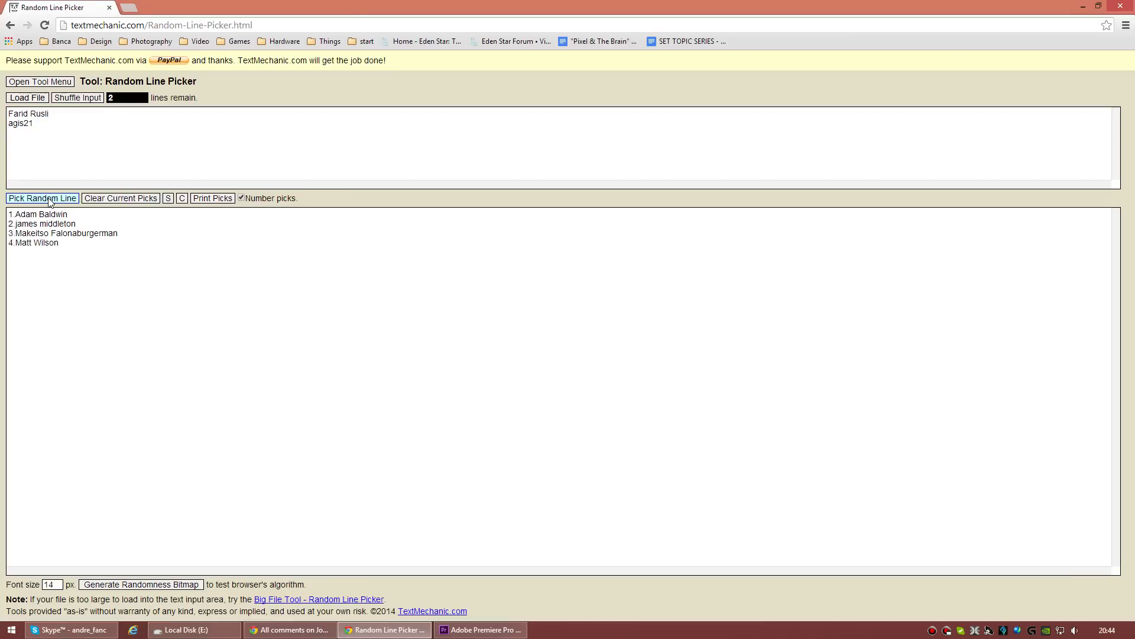
left_click(42, 197)
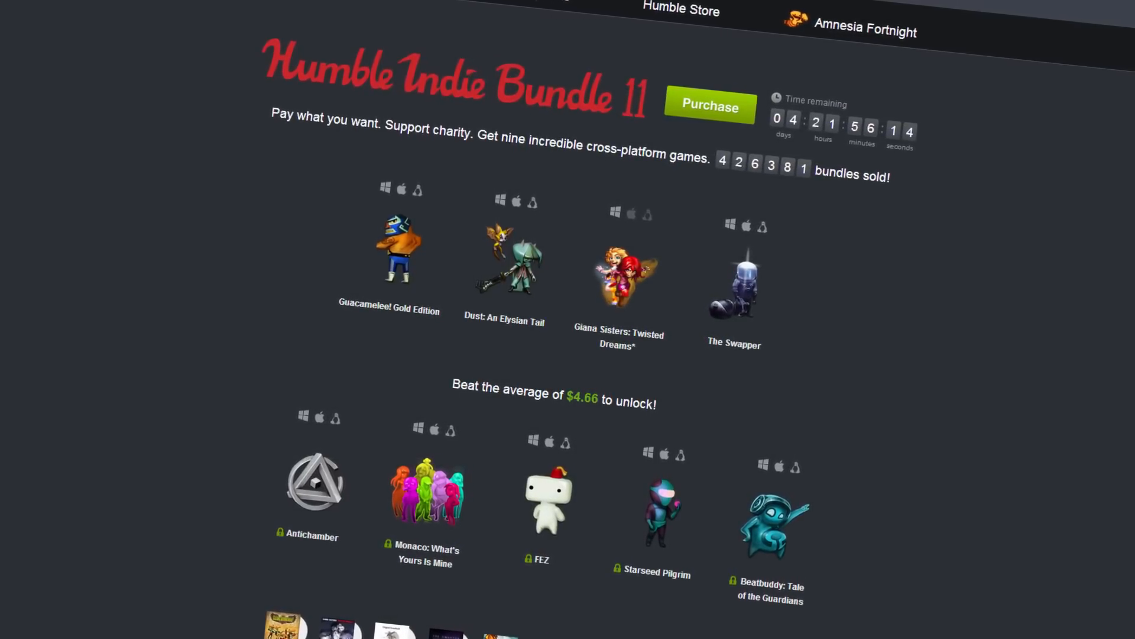
Scroll down the Humble Indie Bundle 11 page to view its games.
scroll("down", 3)
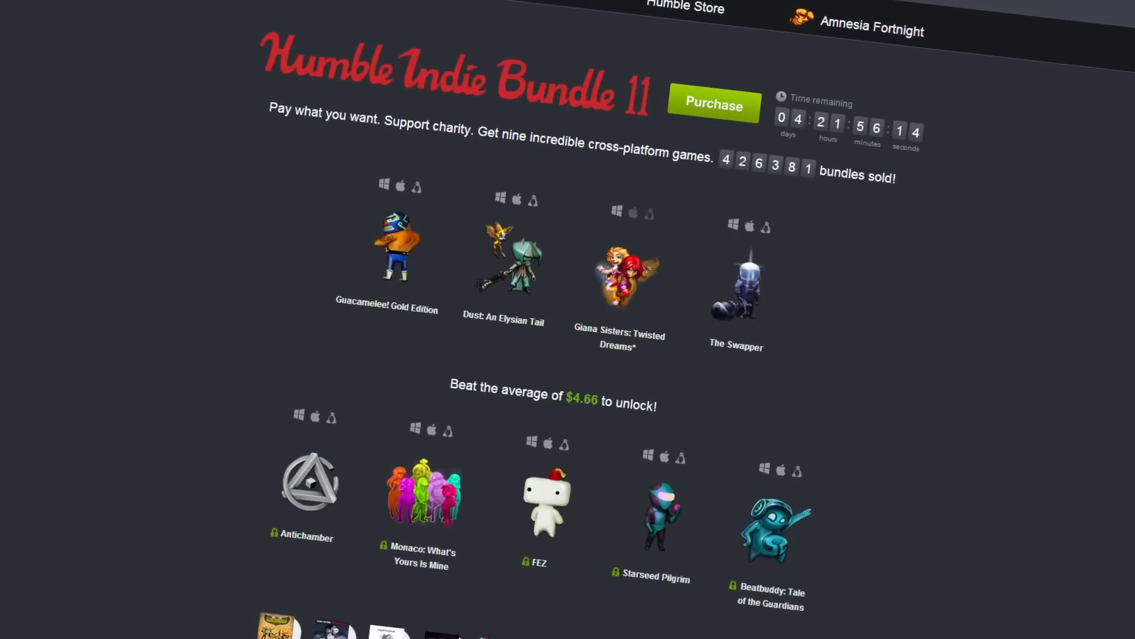